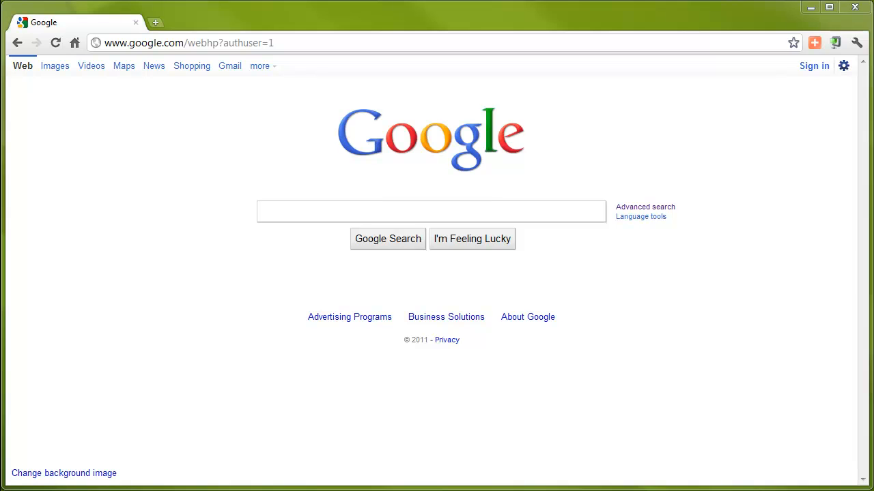
- Google 'Fannie Mae UAD' and open the Uniform Appraisal Dataset (UAD) result
{"action": "left_click", "coordinate": [431, 211]}
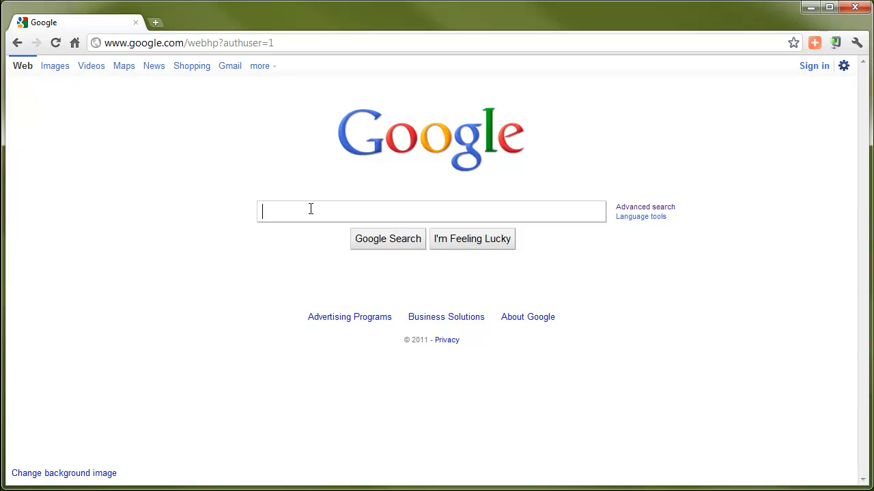
{"action": "type", "text": "Fannie"}
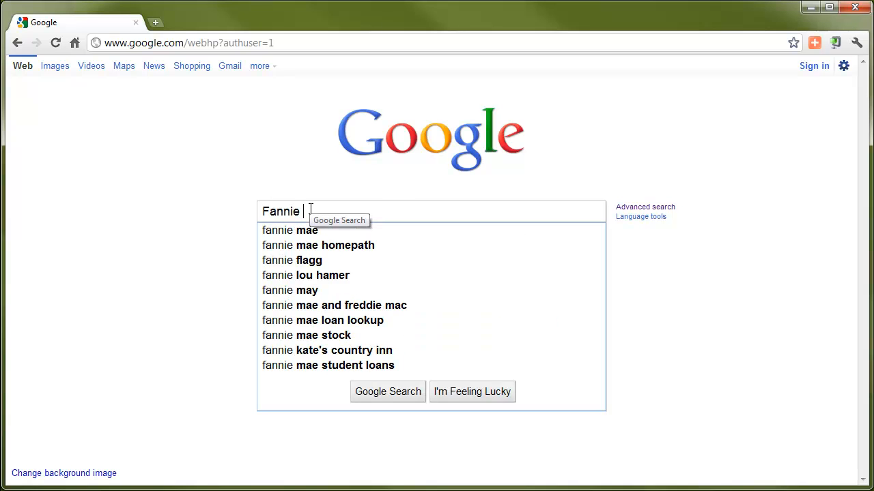
{"action": "type", "text": "Mae UA"}
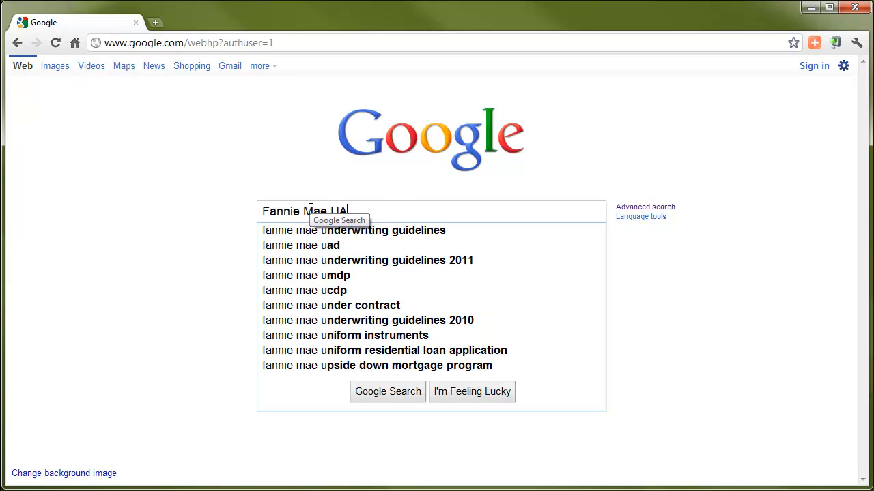
{"action": "left_click", "coordinate": [388, 391]}
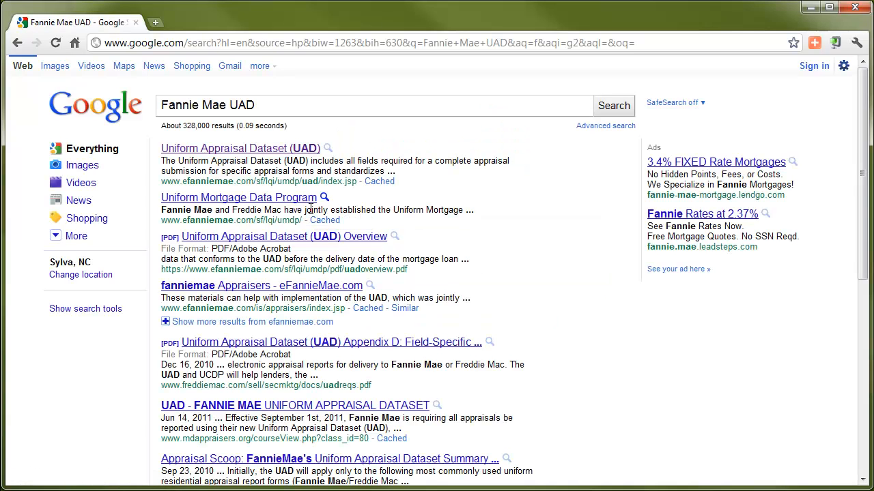
{"action": "mouse_move", "coordinate": [268, 152]}
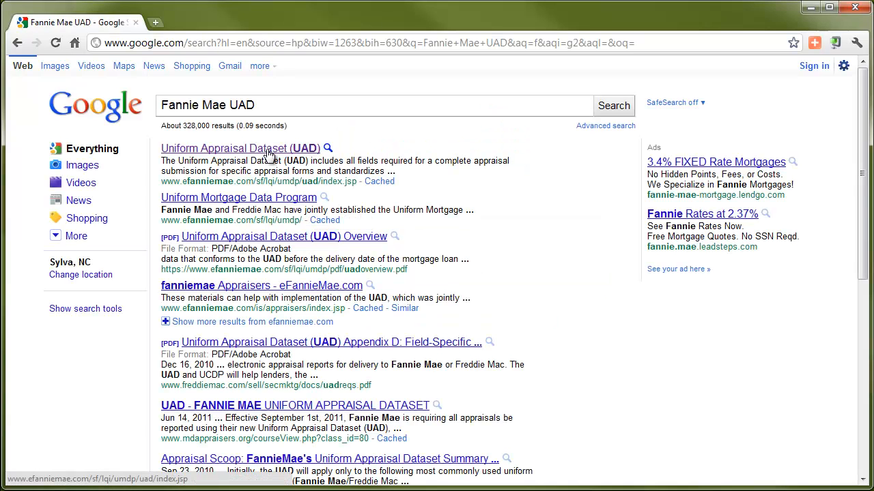
{"action": "left_click", "coordinate": [241, 148]}
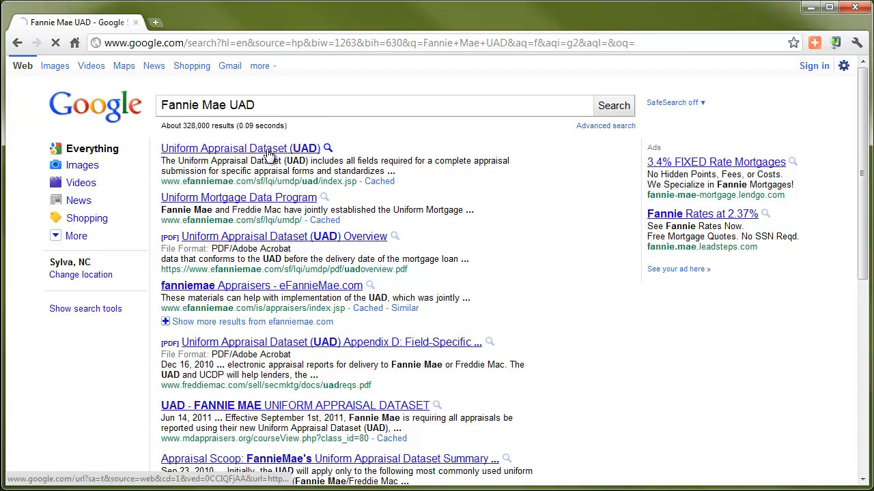
- Scroll down the eFannieMae UAD page to review its resource links
{"action": "left_click", "coordinate": [241, 148]}
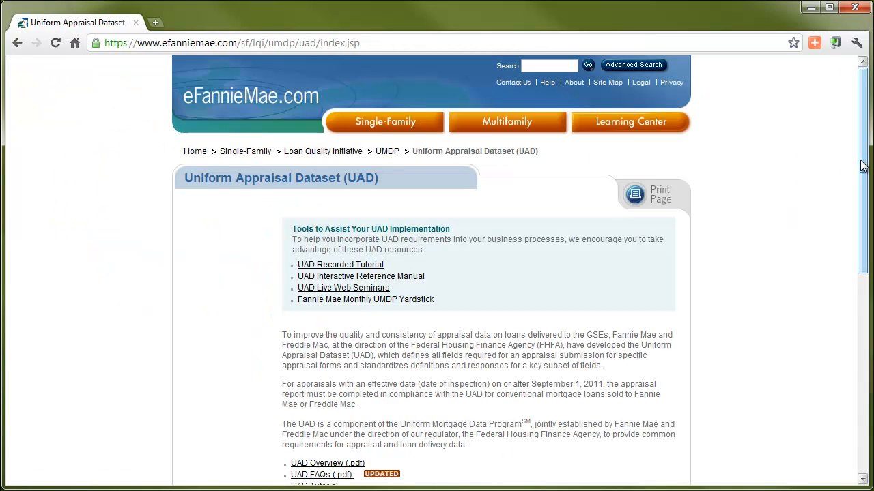
{"action": "scroll", "scroll_direction": "down", "scroll_amount": 3}
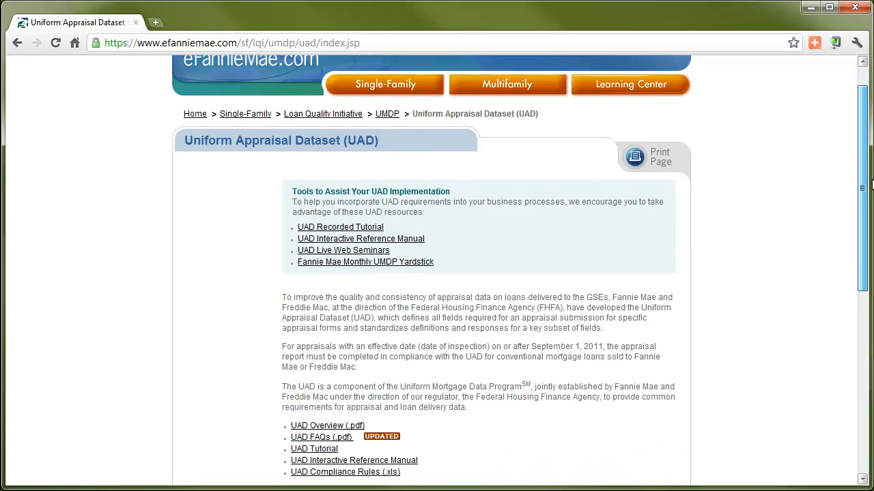
{"action": "scroll", "scroll_direction": "down", "scroll_amount": 3}
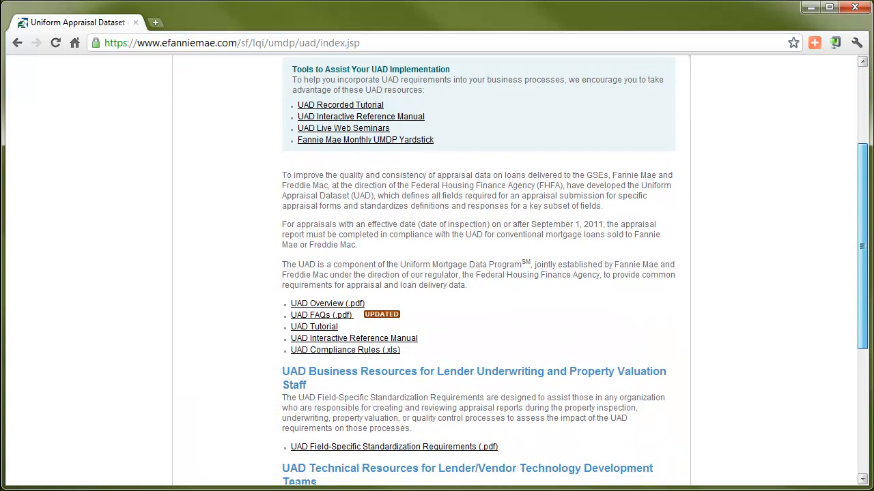
{"action": "scroll", "scroll_direction": "down", "scroll_amount": 3}
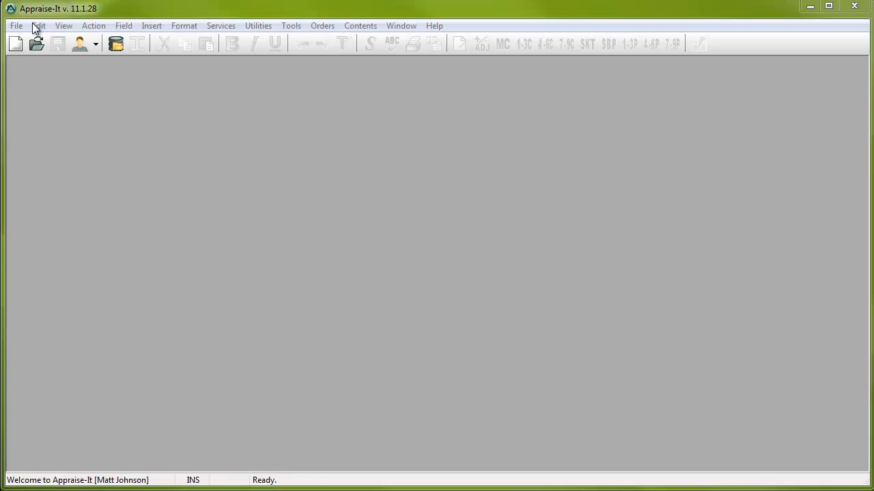
- Start a new report, clear the form search, and pick UAD Uniform Residential Appraisal
{"action": "left_click", "coordinate": [15, 43]}
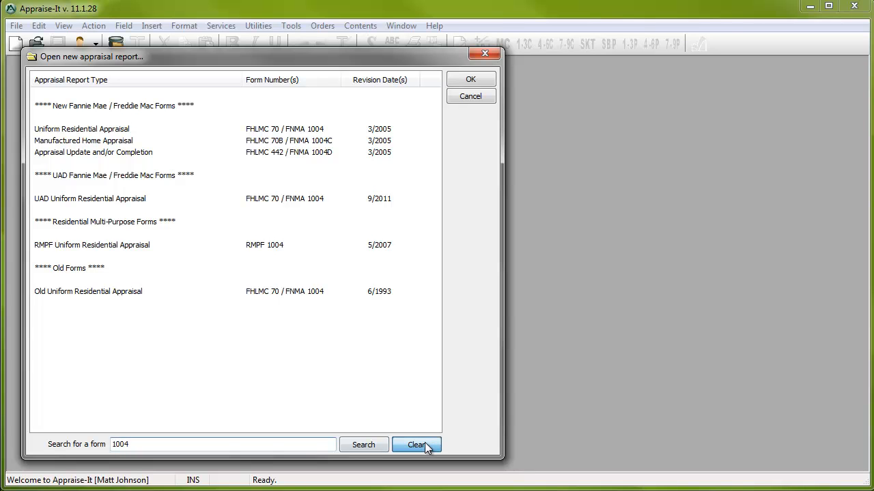
{"action": "left_click", "coordinate": [416, 444]}
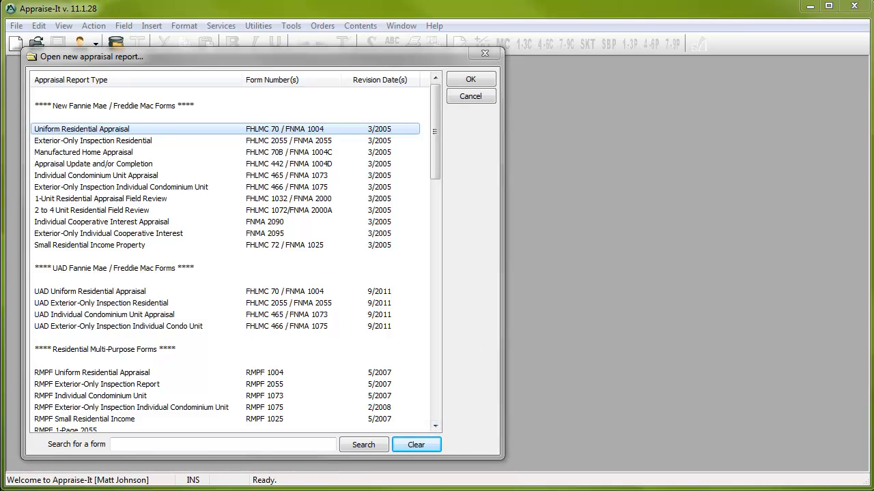
{"action": "left_click", "coordinate": [90, 292]}
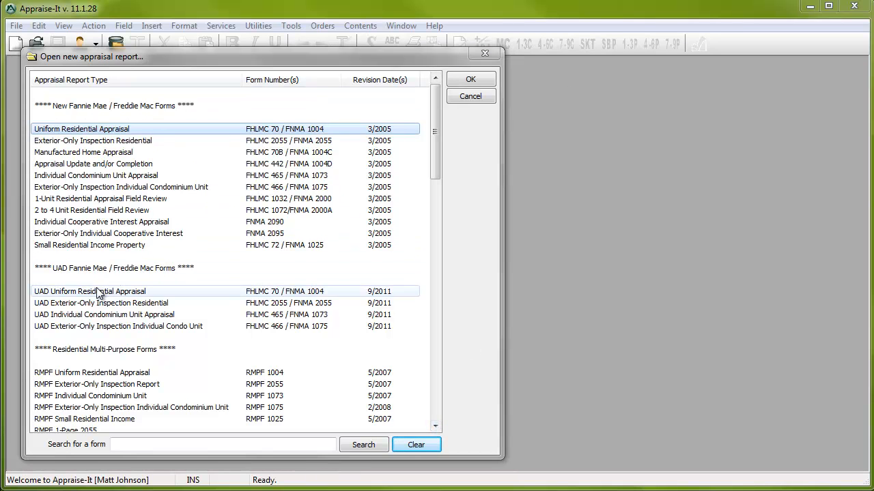
{"action": "left_click", "coordinate": [89, 292]}
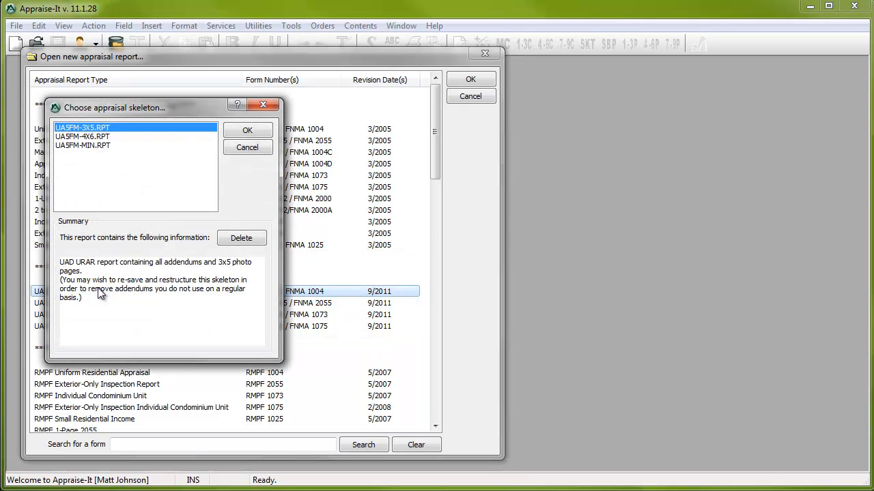
- Build the report from the UA5FM-3X5.RPT 3x5 photo skeleton
{"action": "left_click", "coordinate": [247, 130]}
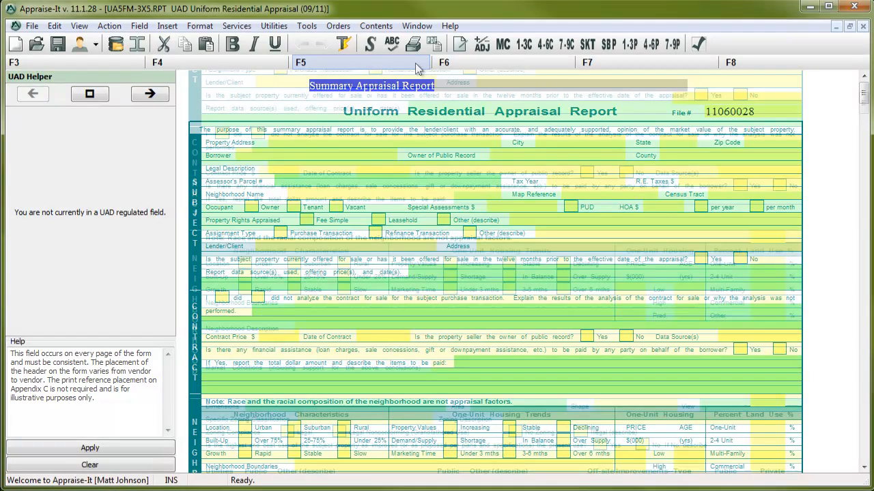
{"action": "scroll", "scroll_direction": "down", "scroll_amount": 3}
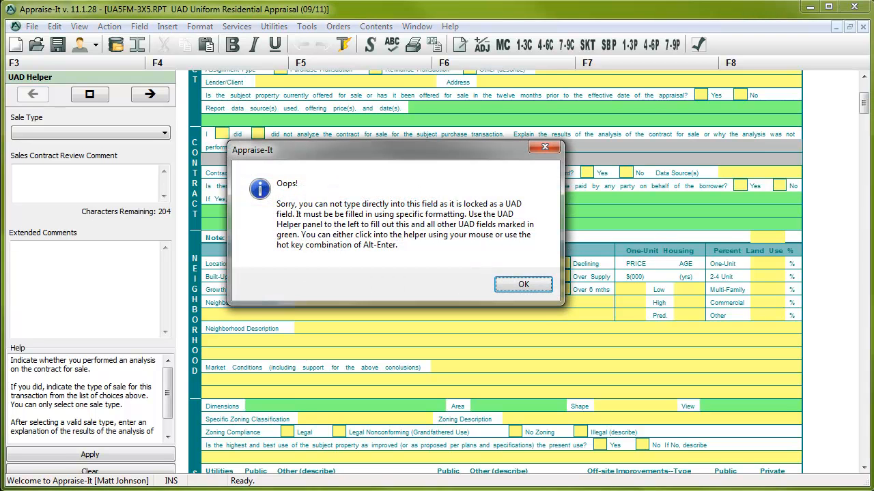
- Dismiss the Oops warning about the UAD-locked field
{"action": "left_click", "coordinate": [523, 284]}
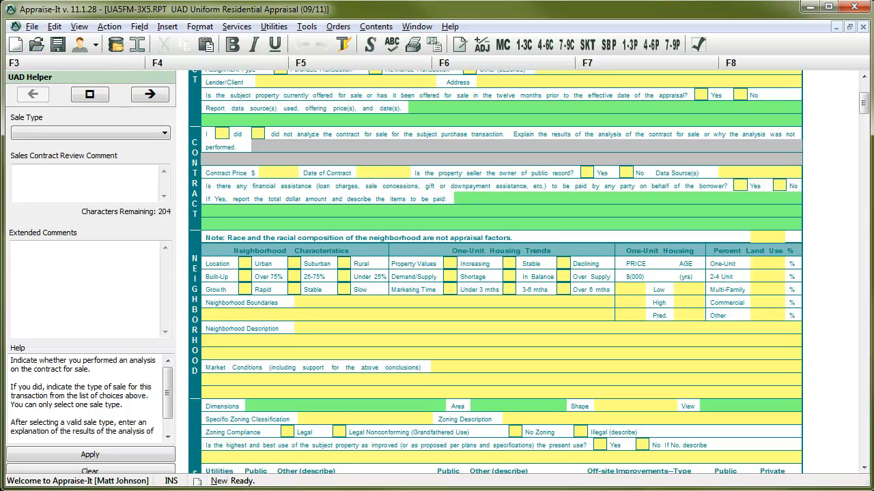
- Enter 'The cow jumped over the moon' test sentences as review and extended comments
{"action": "type", "text": "T"}
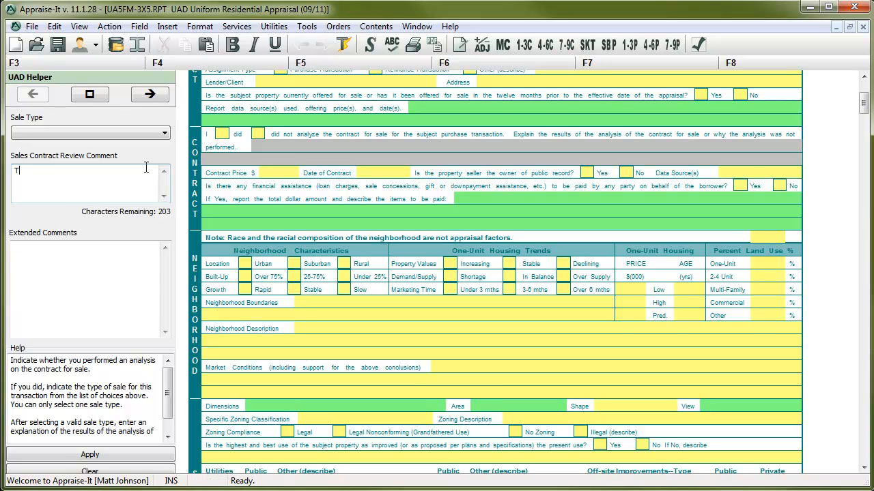
{"action": "type", "text": "he cow ju"}
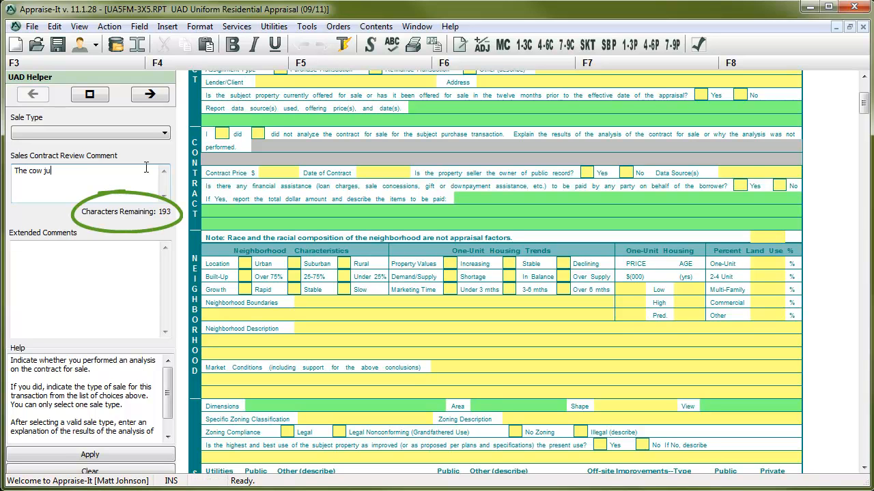
{"action": "type", "text": "mped over the m"}
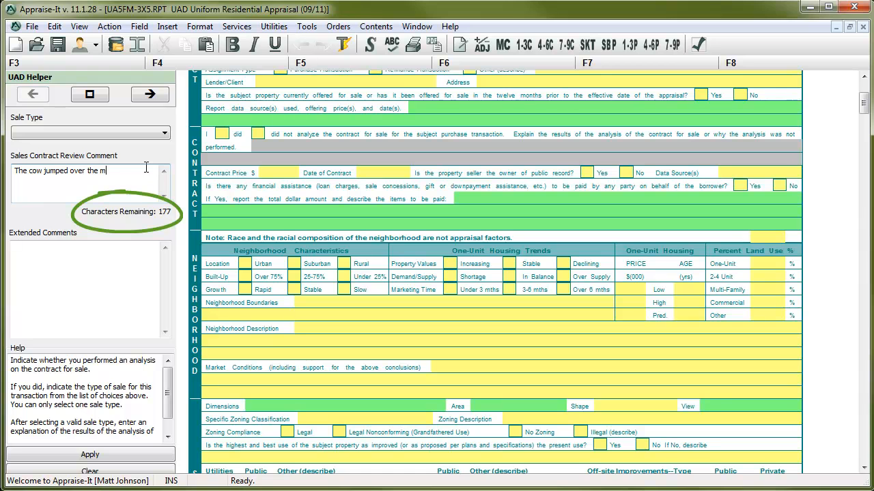
{"action": "type", "text": "oon 1 tim."}
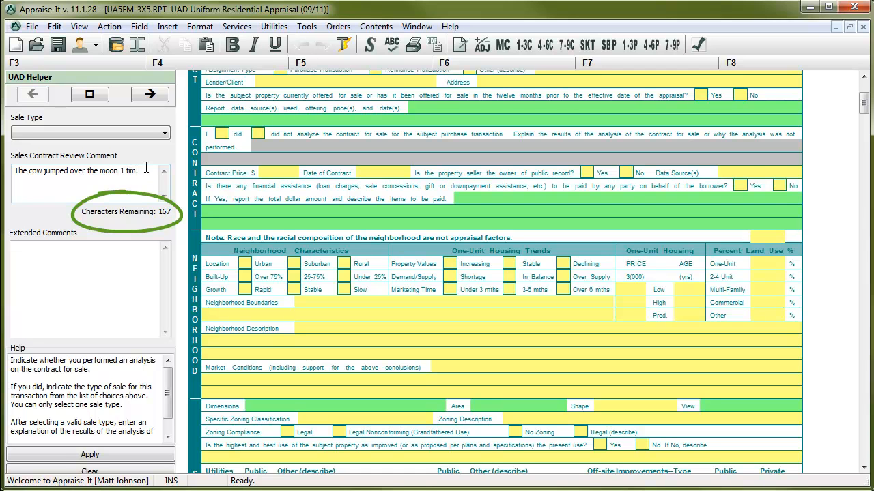
{"action": "type", "text": "The coe"}
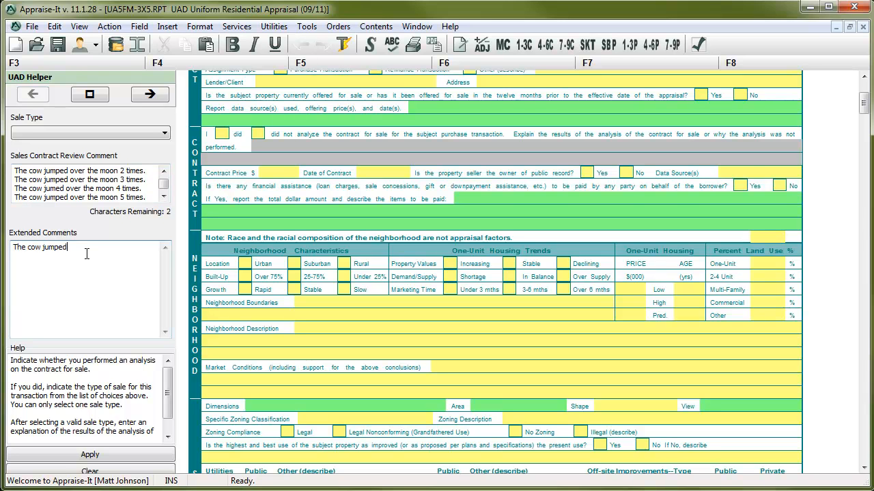
{"action": "type", "text": "over the moon"}
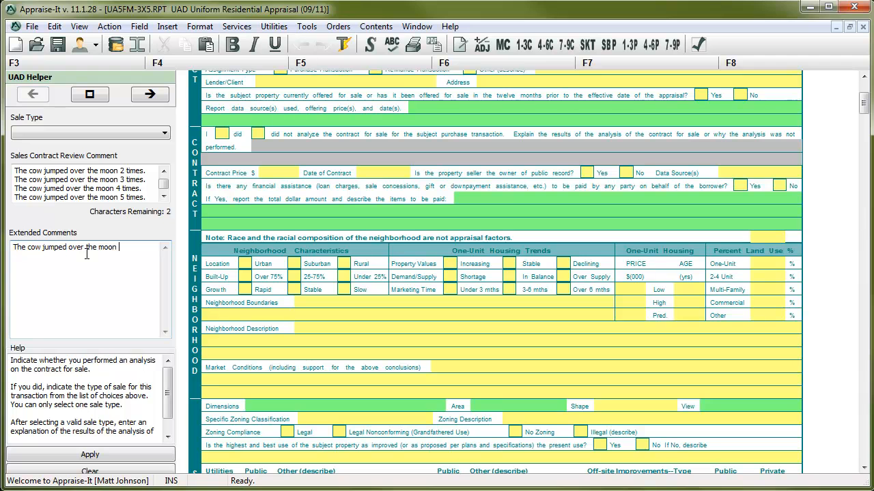
{"action": "type", "text": "6 time4s"}
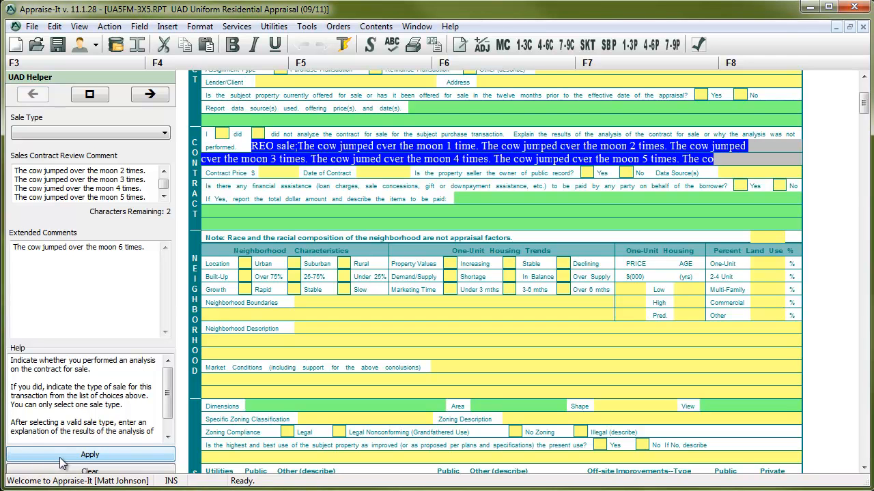
{"action": "mouse_move", "coordinate": [386, 246]}
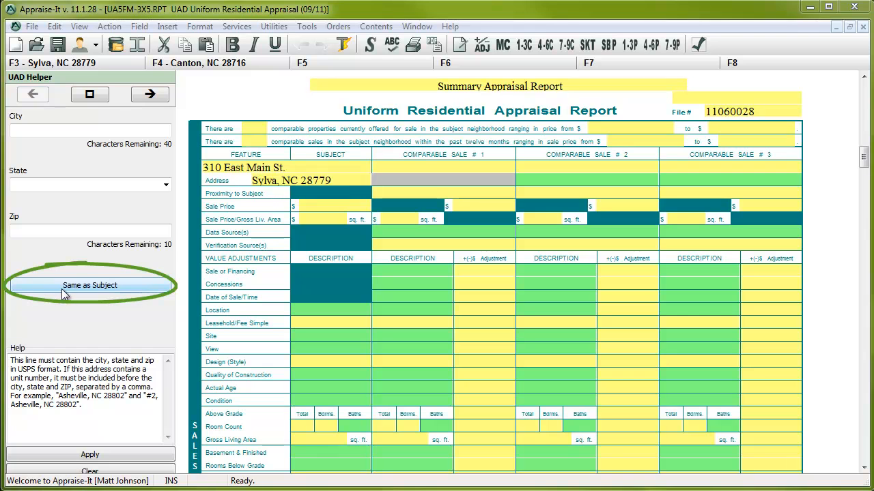
- Copy the subject's Sylva, NC 28779 address to the comparable via Same as Subject
{"action": "left_click", "coordinate": [90, 284]}
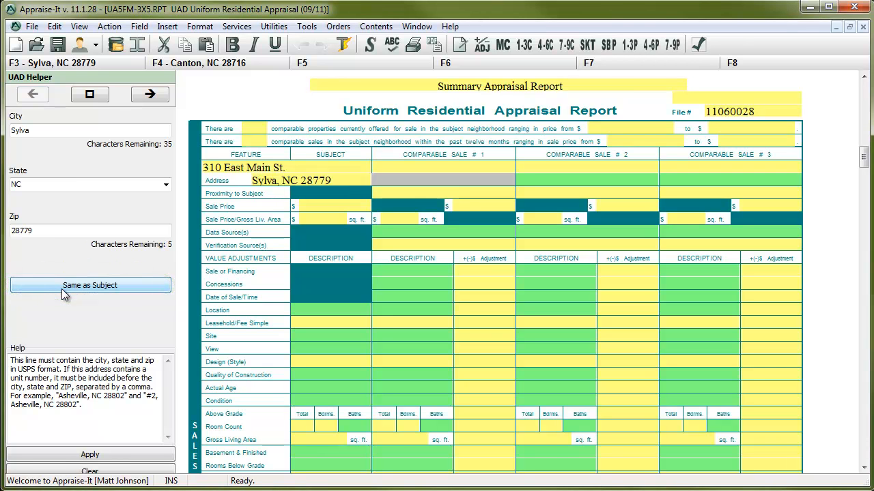
{"action": "left_click", "coordinate": [90, 285]}
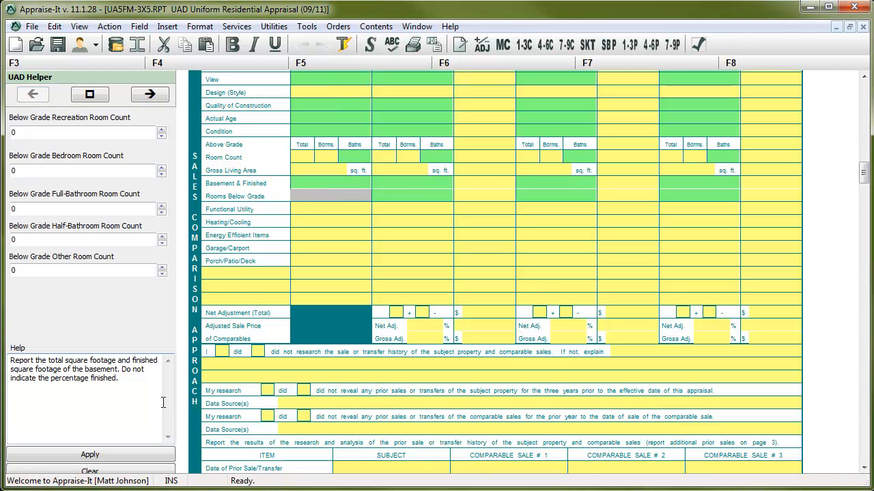
{"action": "left_click", "coordinate": [89, 455]}
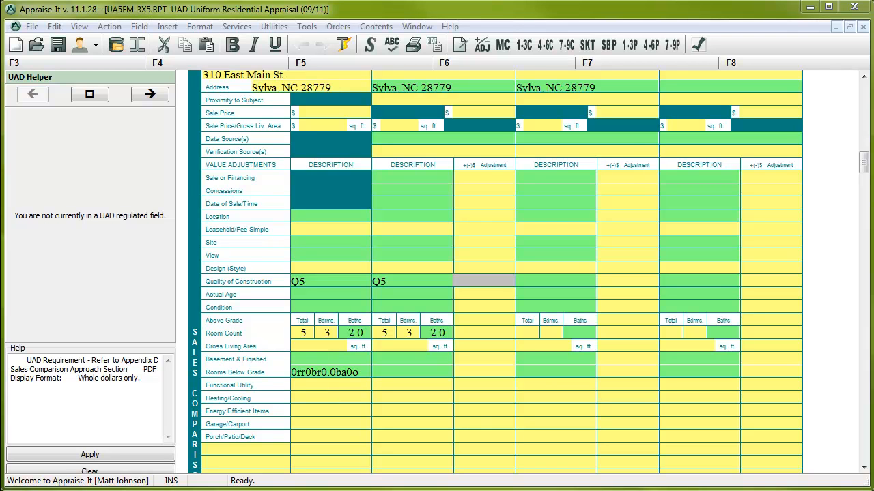
{"action": "mouse_move", "coordinate": [491, 268]}
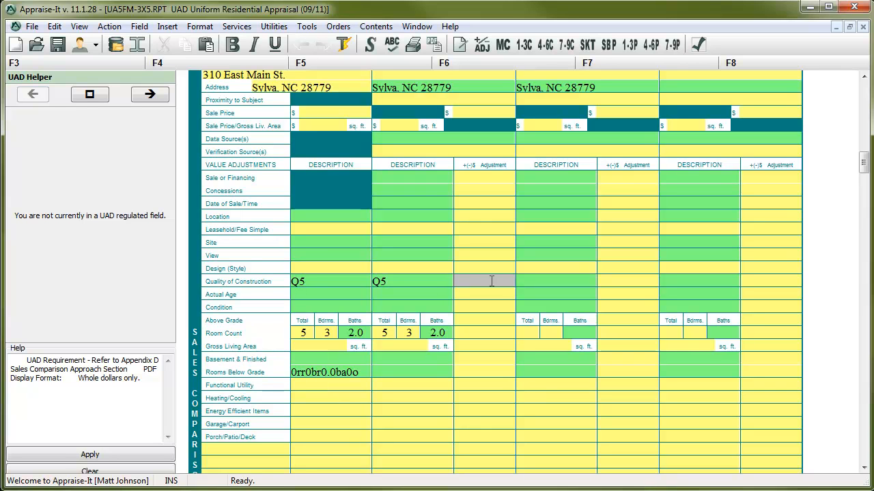
- Enter 0 as Comparable Sale #1's quality of construction adjustment
{"action": "type", "text": "0"}
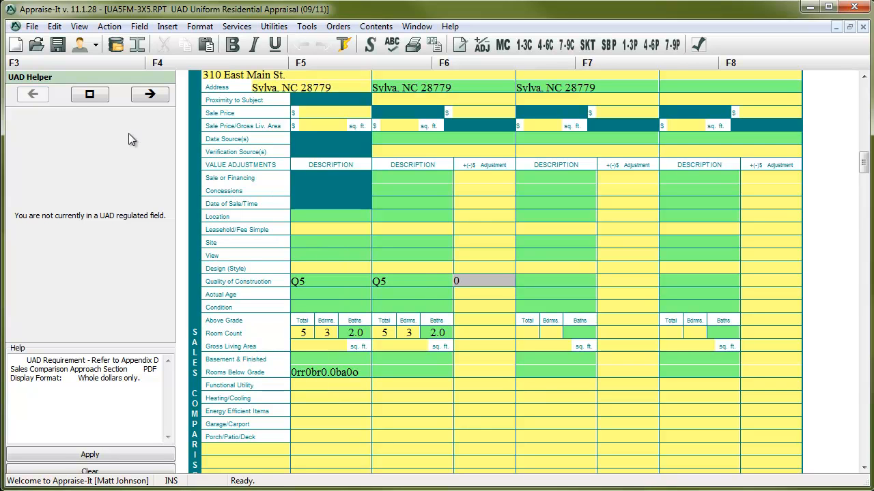
{"action": "mouse_move", "coordinate": [377, 275]}
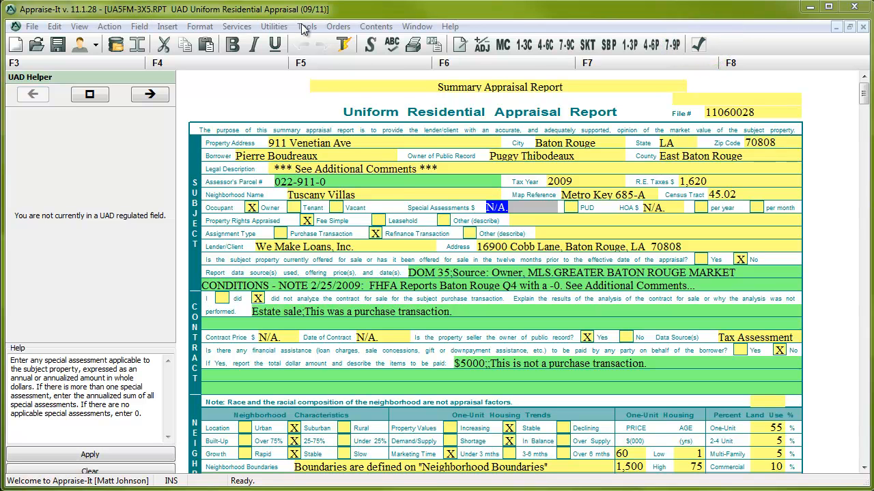
- Run Tools > UAD Validator and browse the 64 listed errors
{"action": "left_click", "coordinate": [307, 26]}
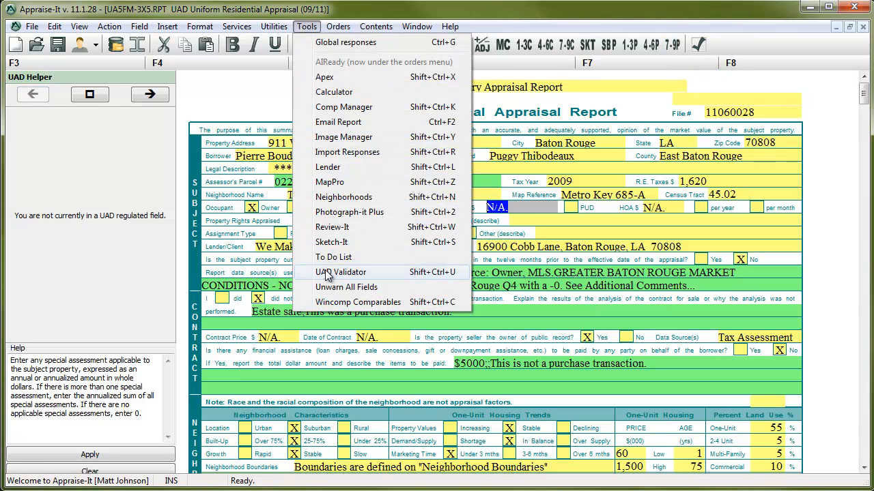
{"action": "left_click", "coordinate": [340, 272]}
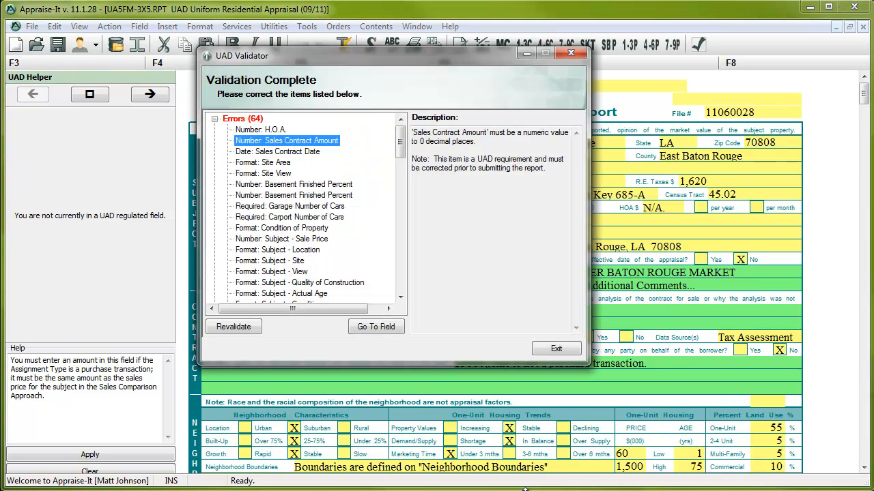
{"action": "left_click", "coordinate": [232, 327]}
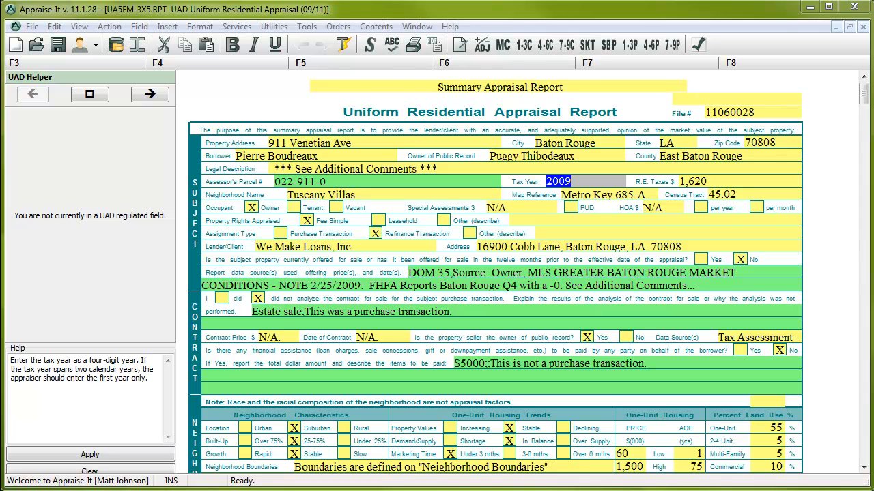
- Start the Orders > Create MISMO XML export and continue past the error list
{"action": "left_click", "coordinate": [338, 26]}
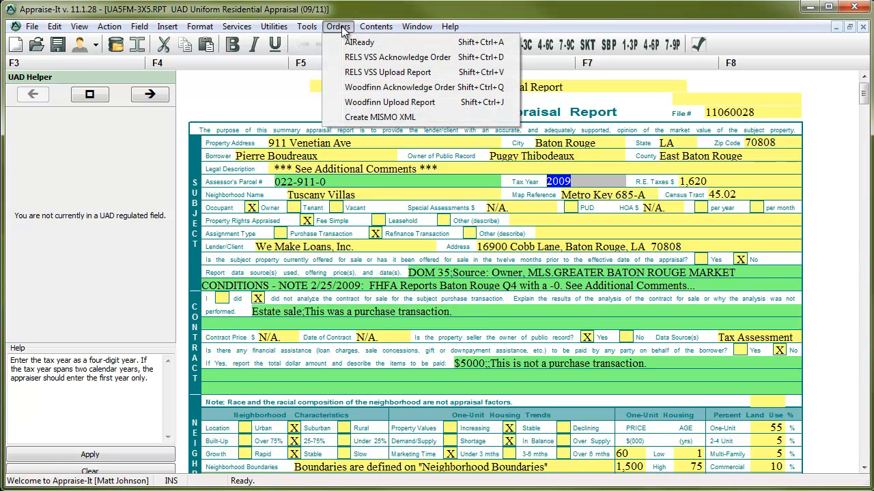
{"action": "mouse_move", "coordinate": [380, 116]}
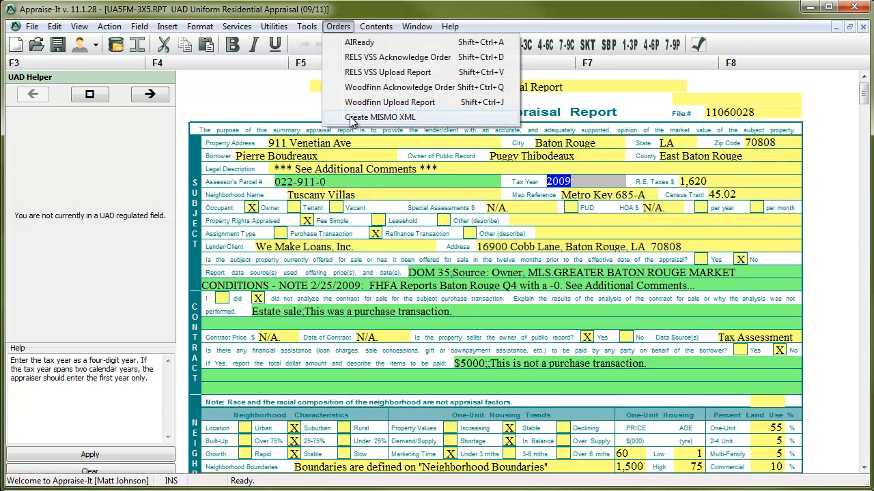
{"action": "left_click", "coordinate": [381, 116]}
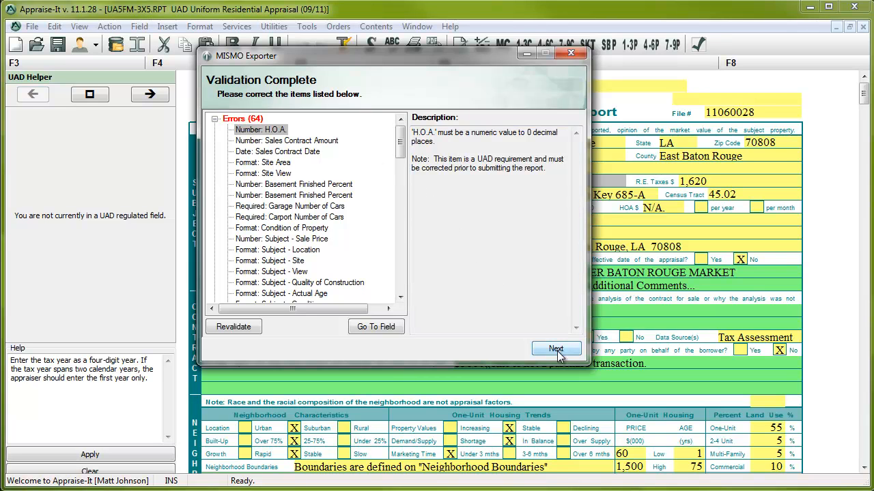
{"action": "left_click", "coordinate": [555, 348]}
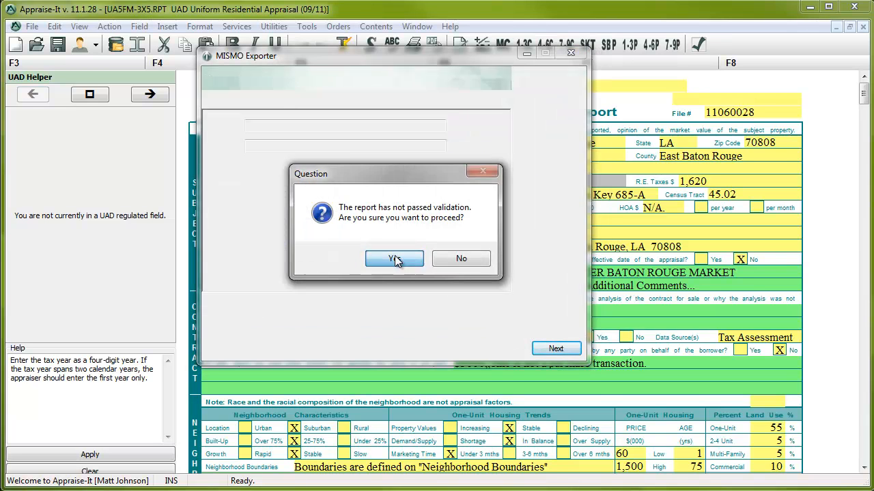
- Continue the MISMO export despite failed validation, keeping XML and PDF paths under C:\TRADATA\Pdf
{"action": "left_click", "coordinate": [394, 258]}
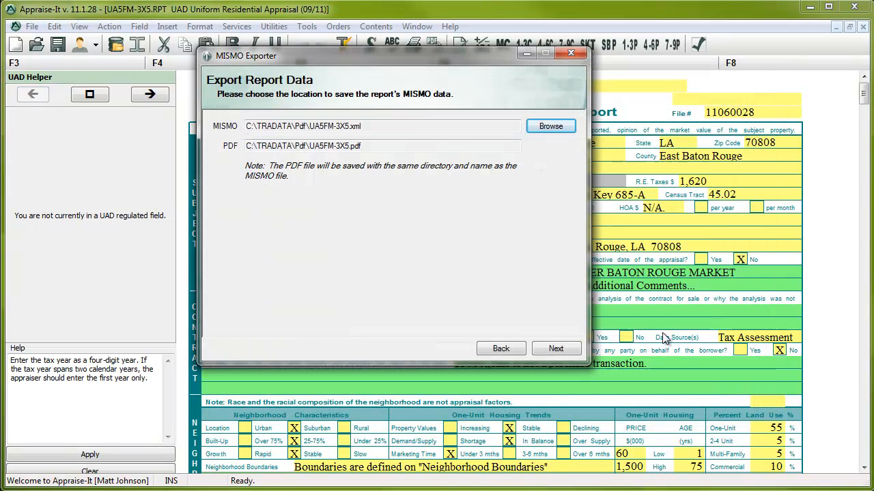
{"action": "left_click", "coordinate": [556, 348]}
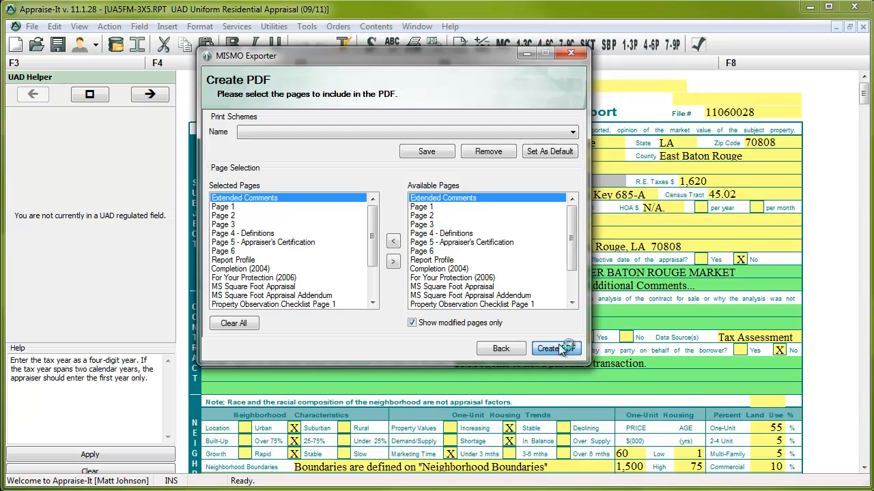
- Create the PDF from the currently selected report pages
{"action": "left_click", "coordinate": [552, 349]}
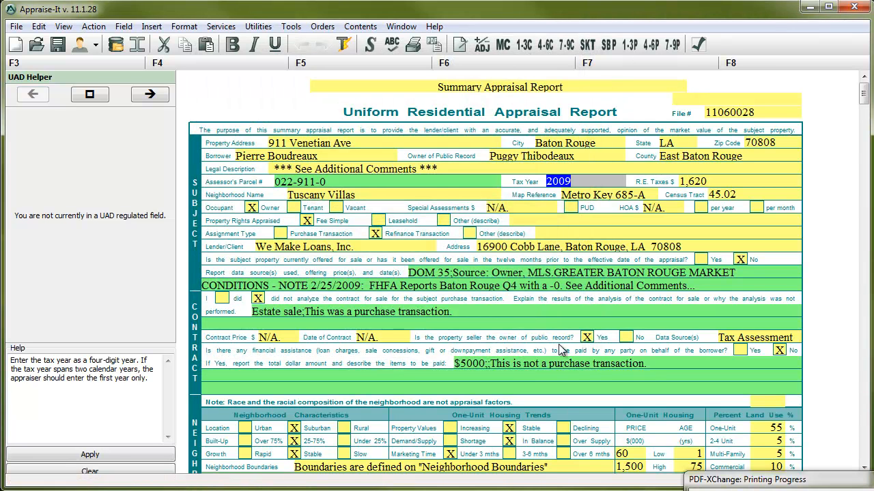